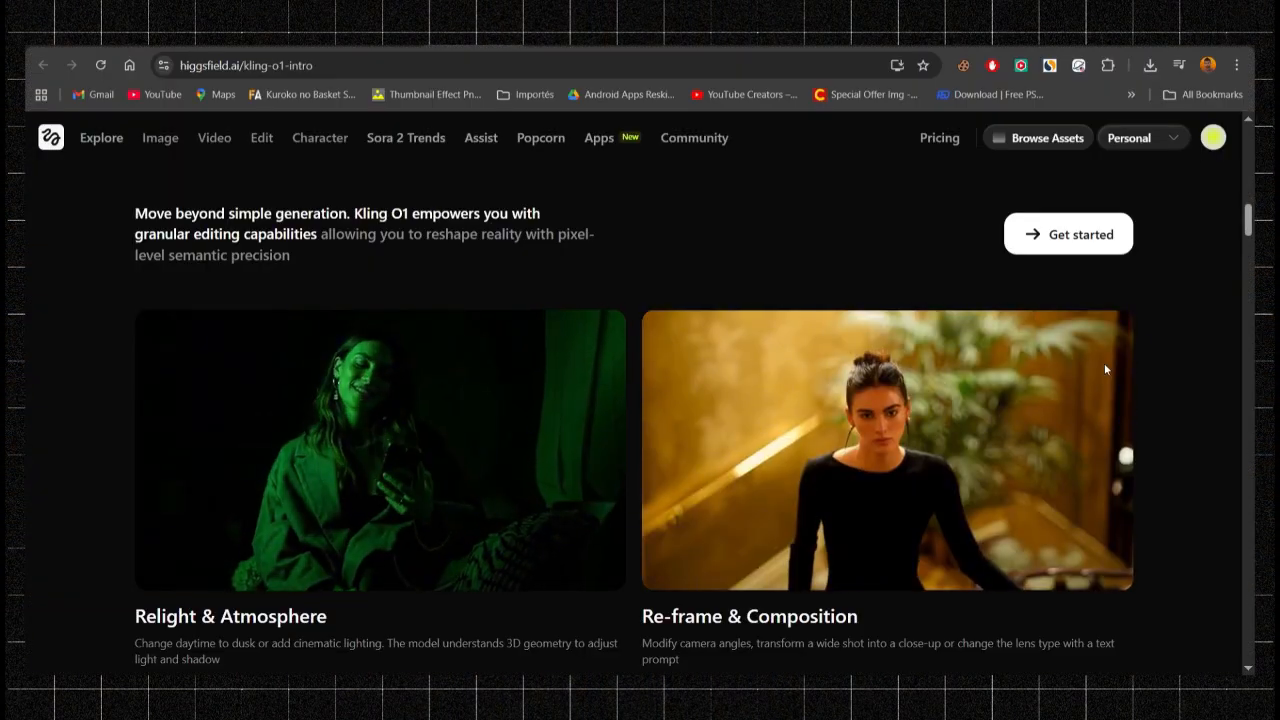
# Scroll down through the Kling O1 feature showcase cards toward the home page apps.
pyautogui.scroll(-3)
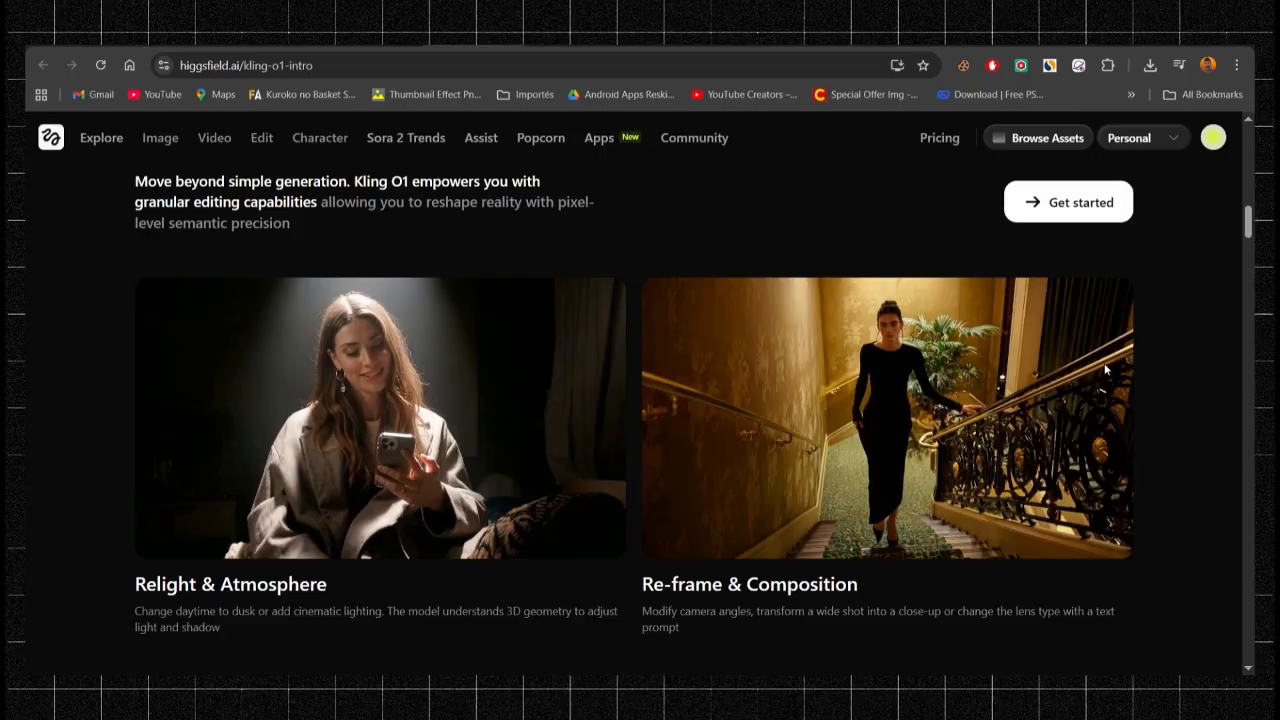
pyautogui.scroll(-3)
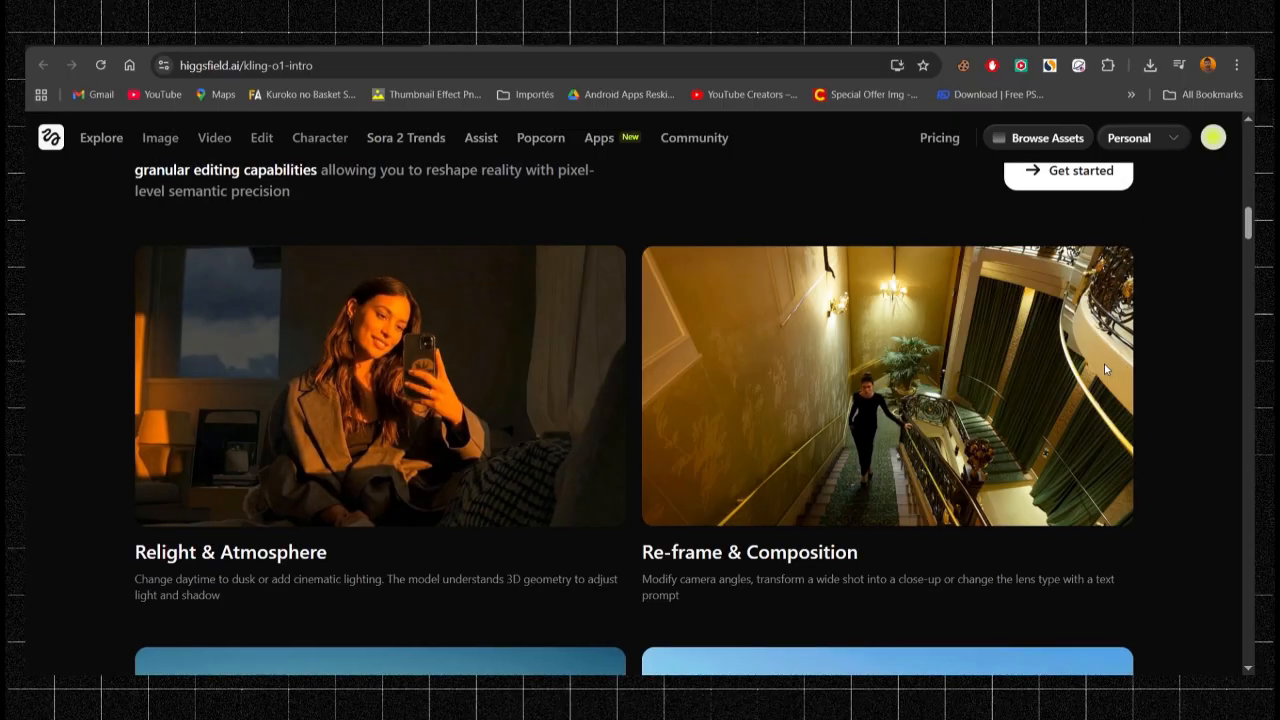
pyautogui.scroll(-3)
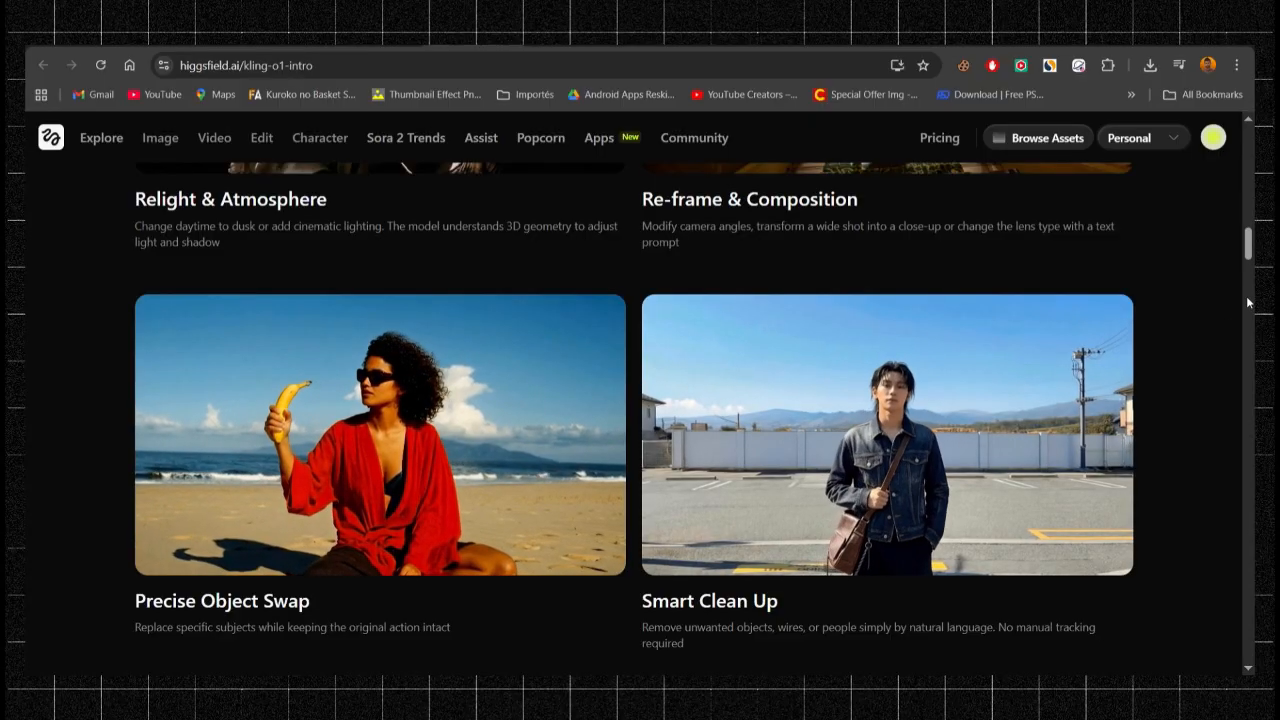
pyautogui.scroll(-3)
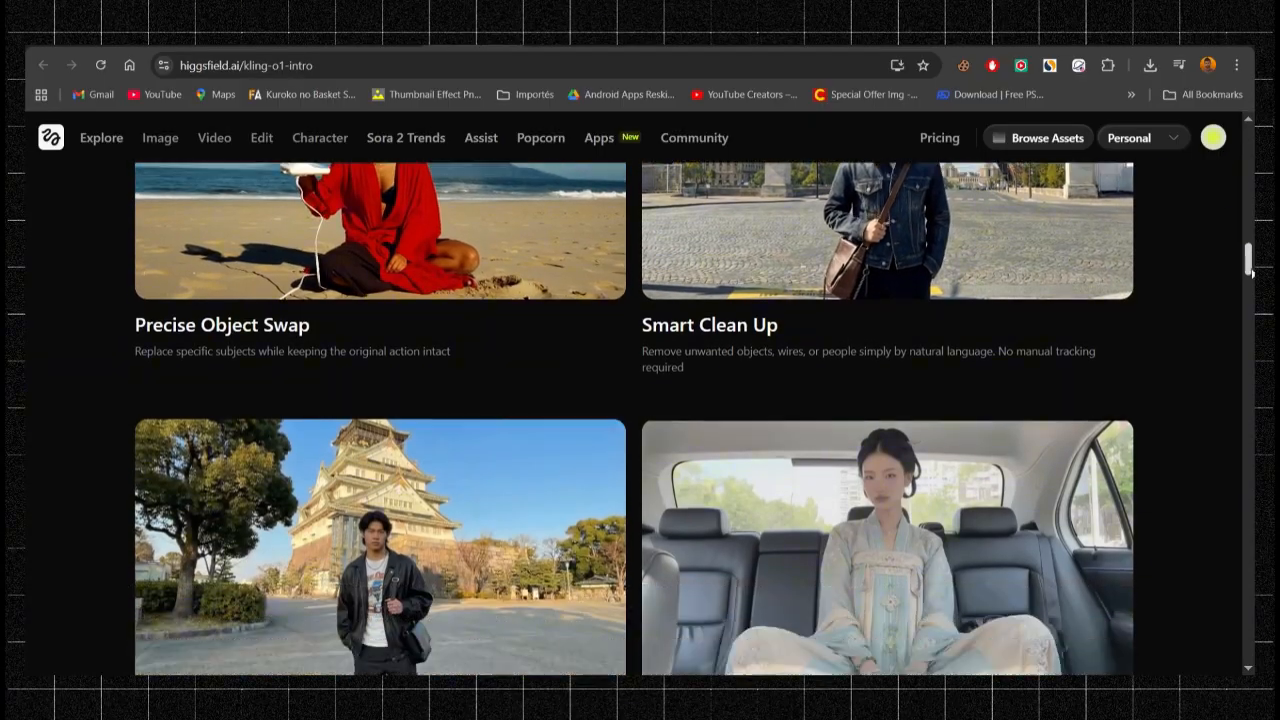
pyautogui.scroll(-3)
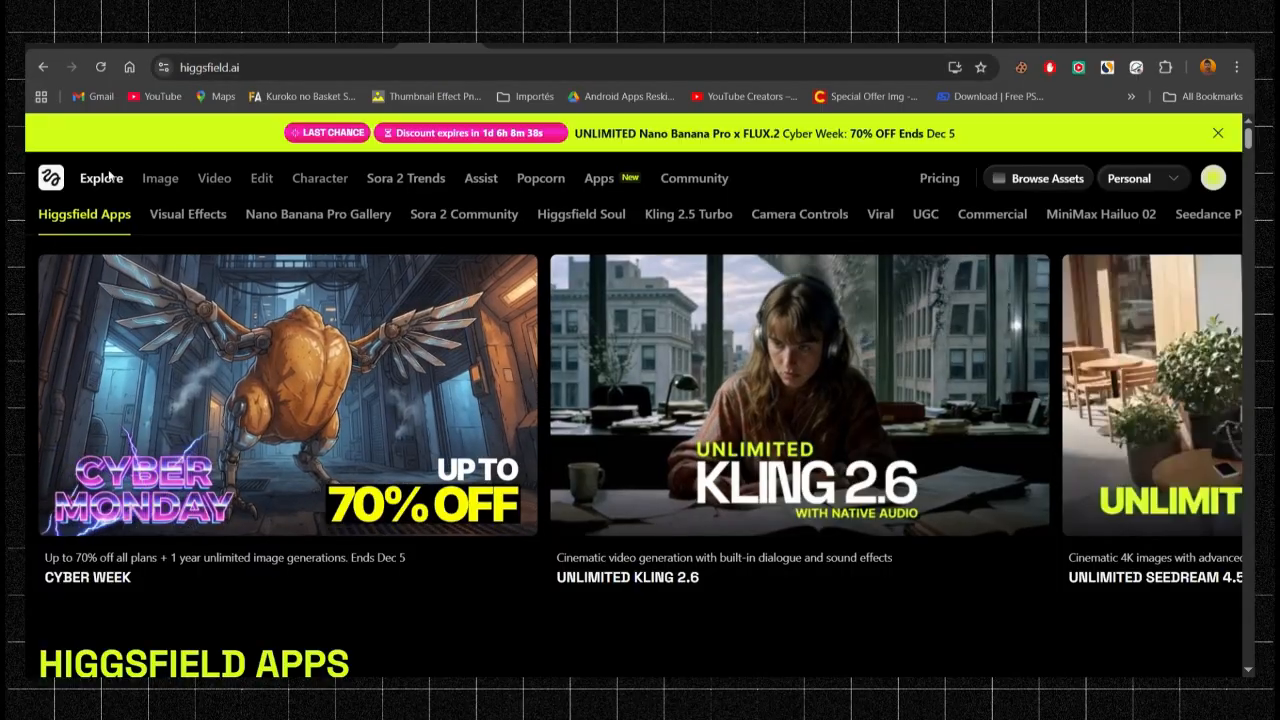
# Navigate via the Video menu to the Edit Video workspace with generation history.
pyautogui.click(214, 178)
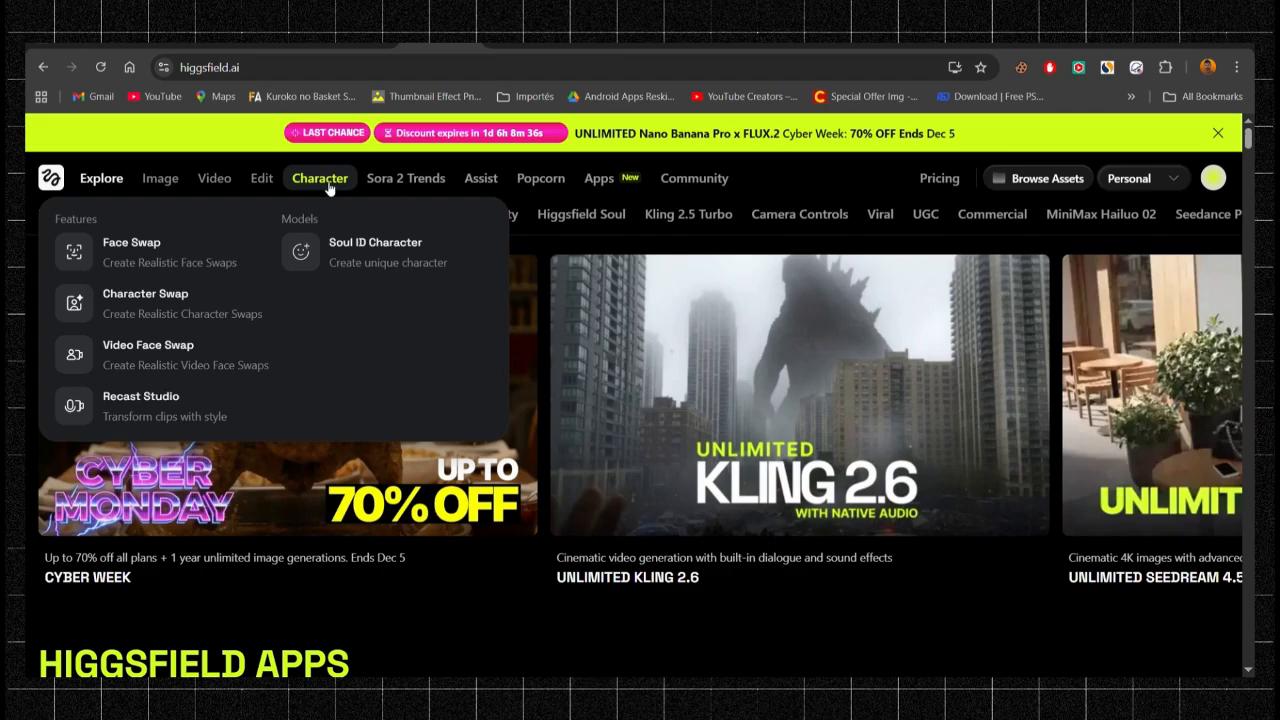
pyautogui.click(260, 178)
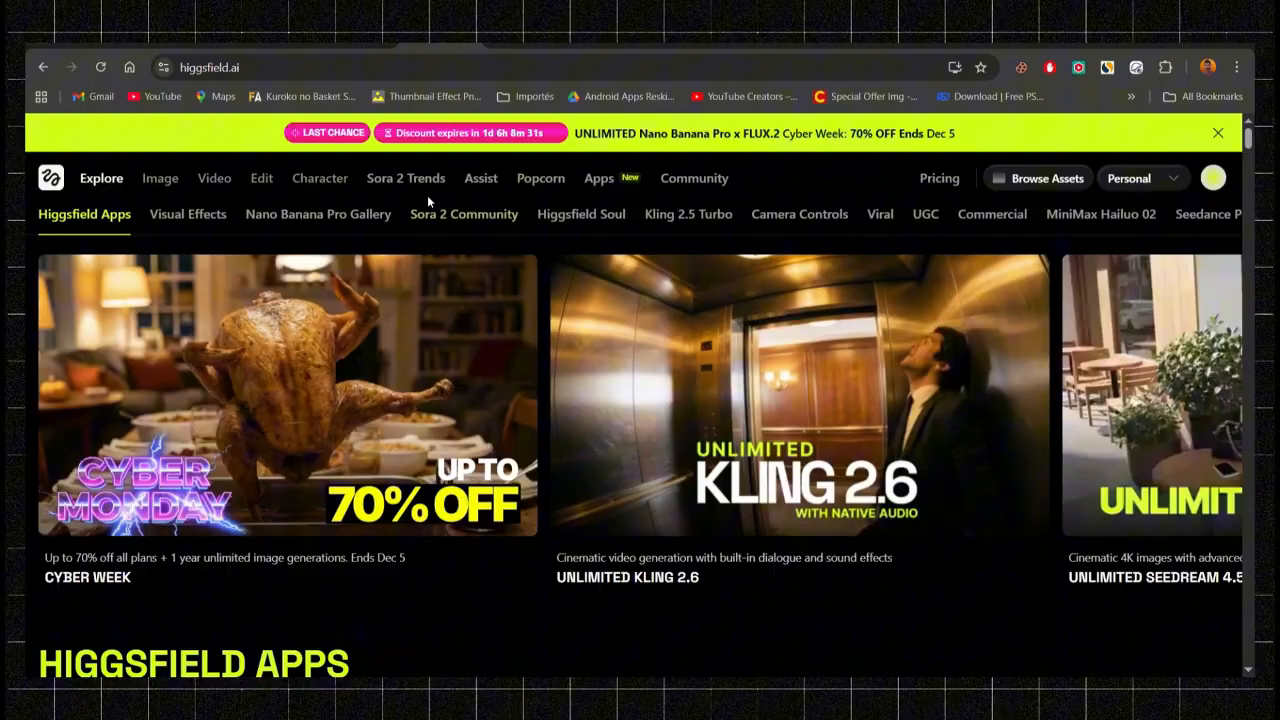
pyautogui.click(214, 178)
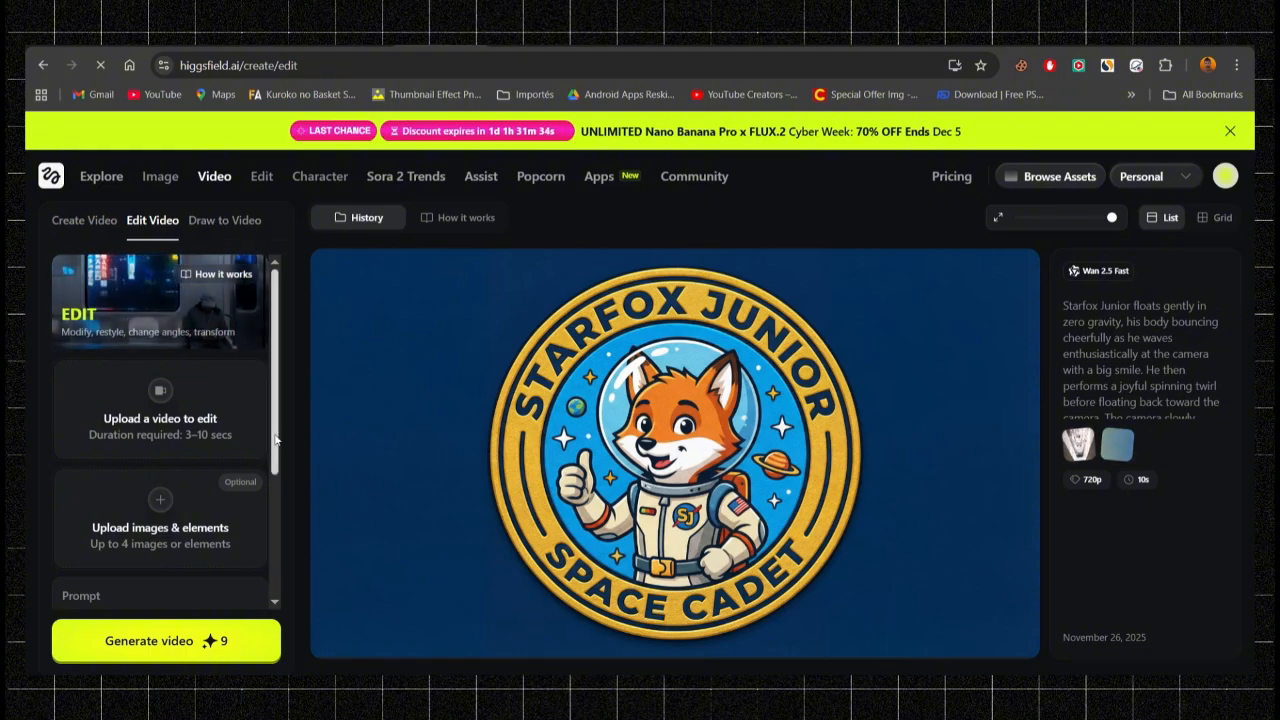
pyautogui.scroll(-3)
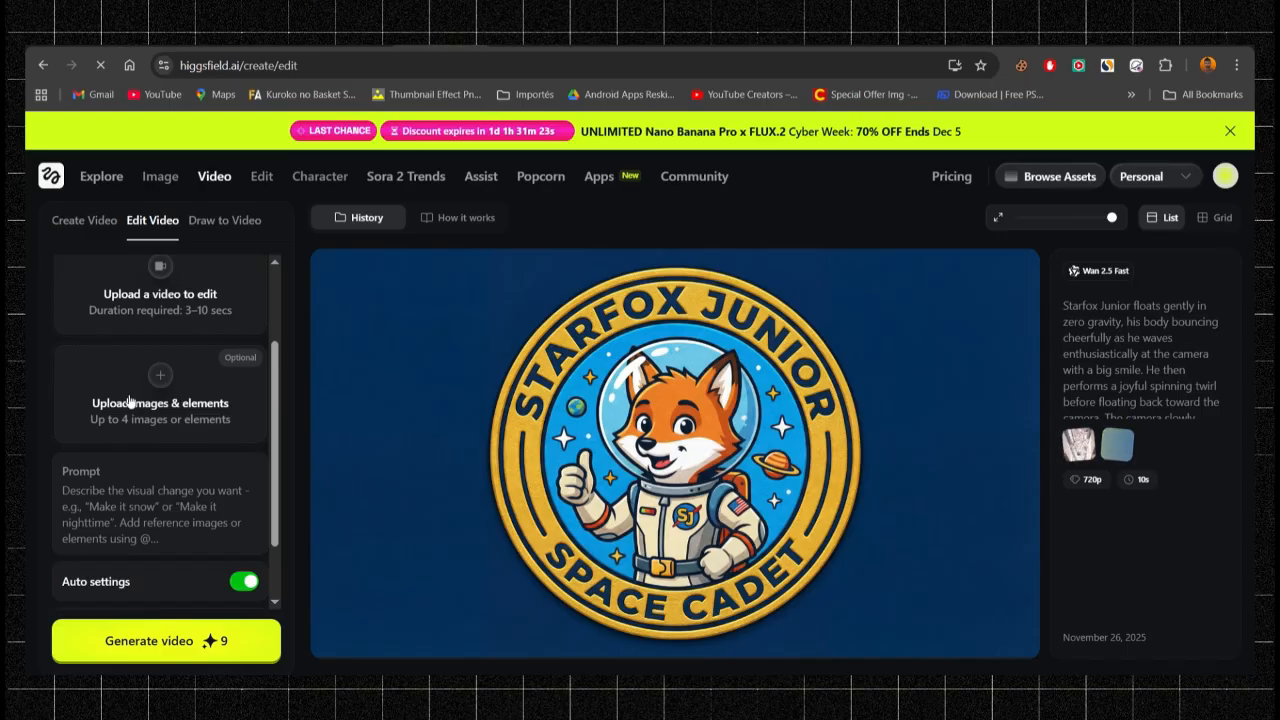
pyautogui.scroll(-3)
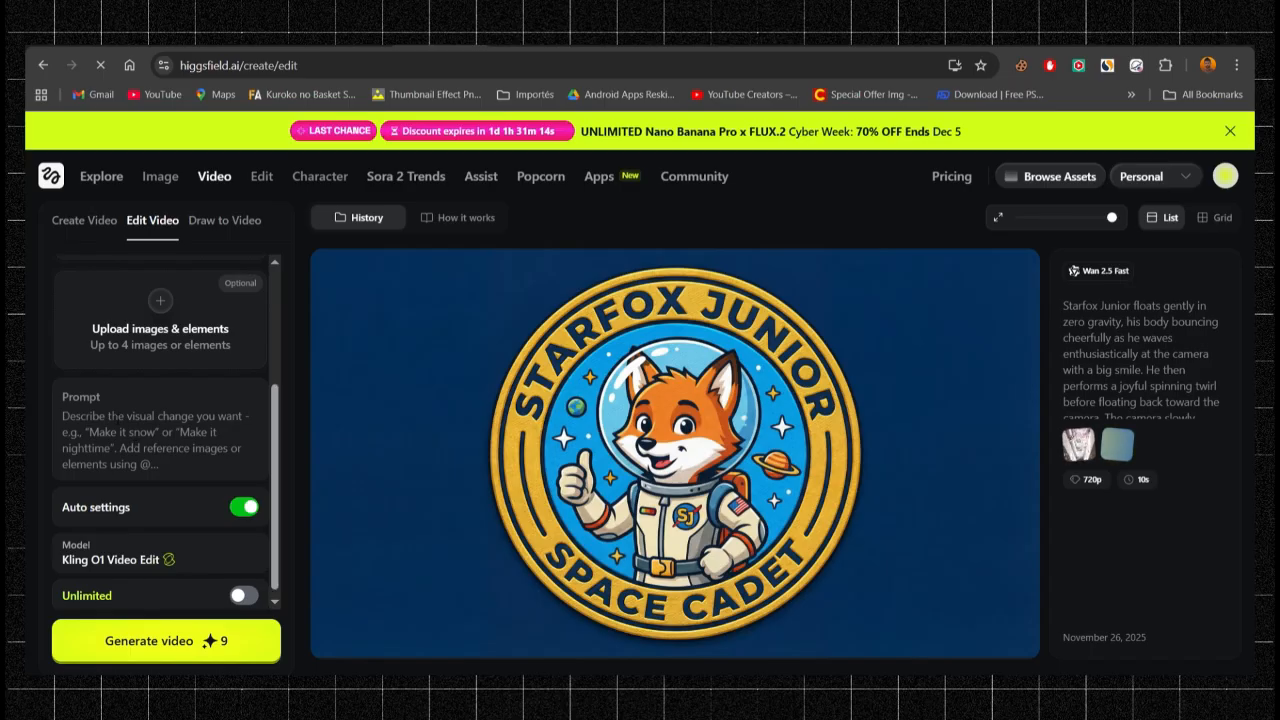
pyautogui.click(160, 440)
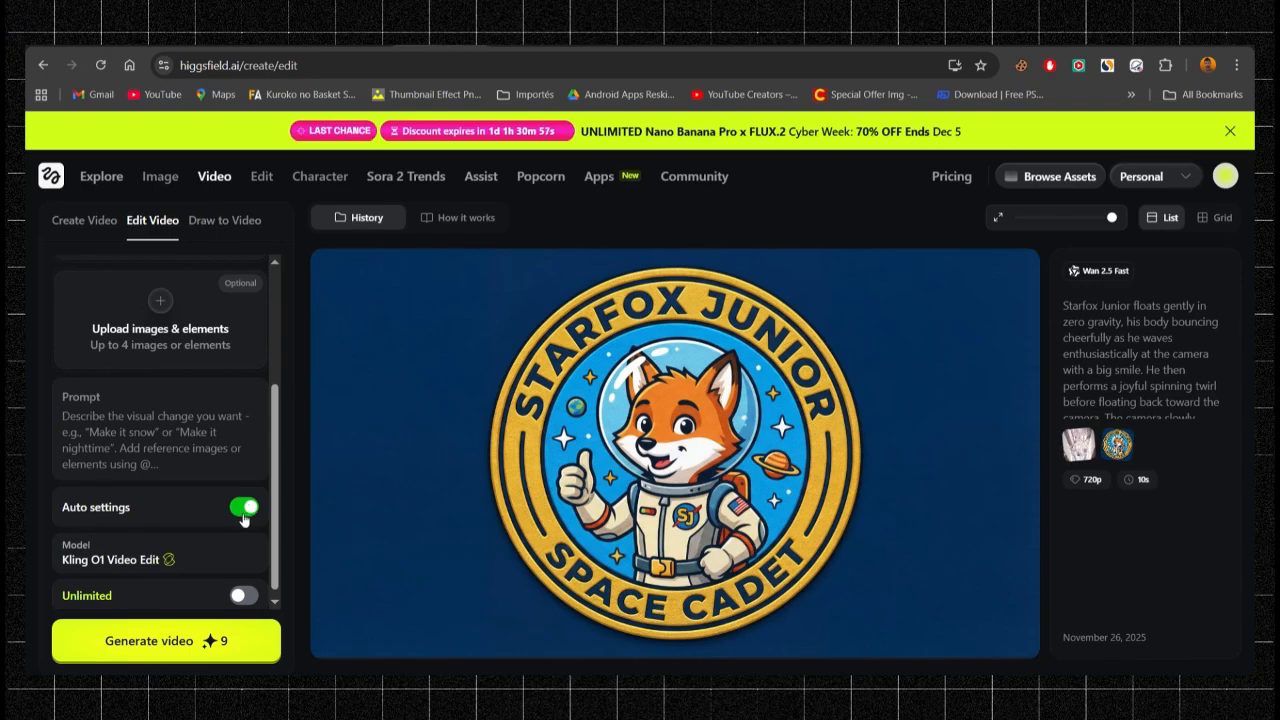
pyautogui.click(244, 508)
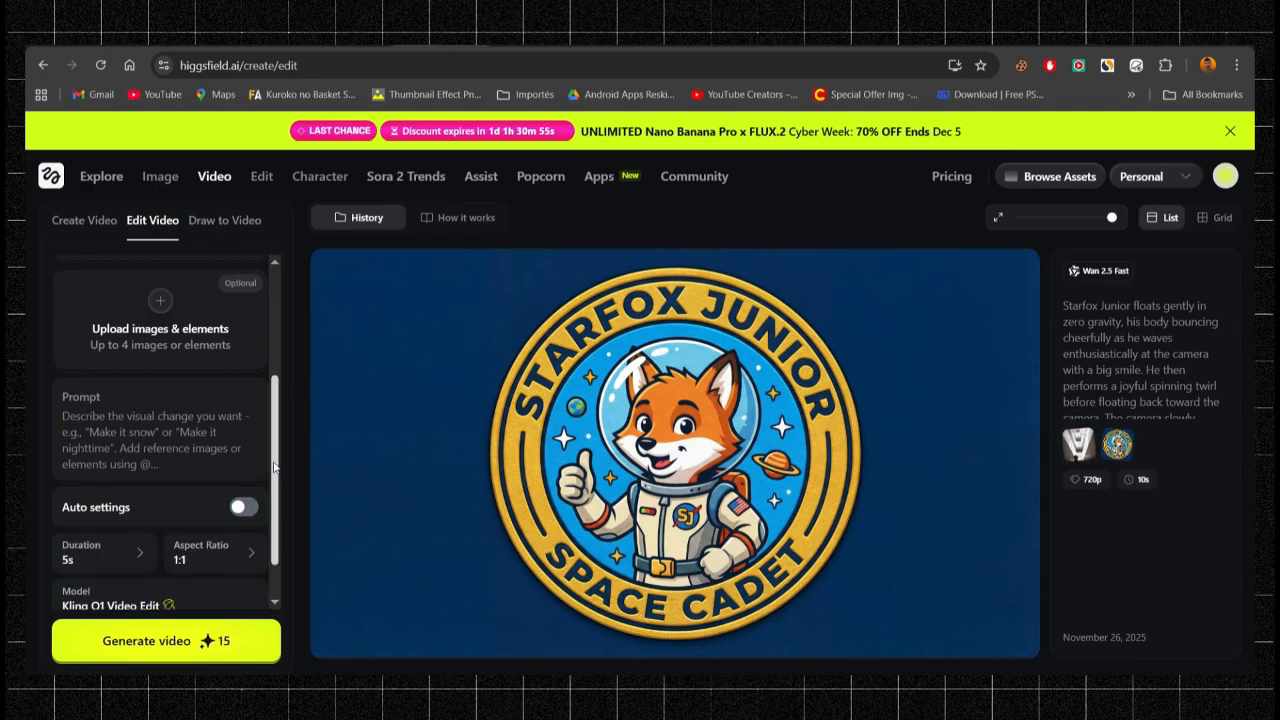
pyautogui.click(244, 506)
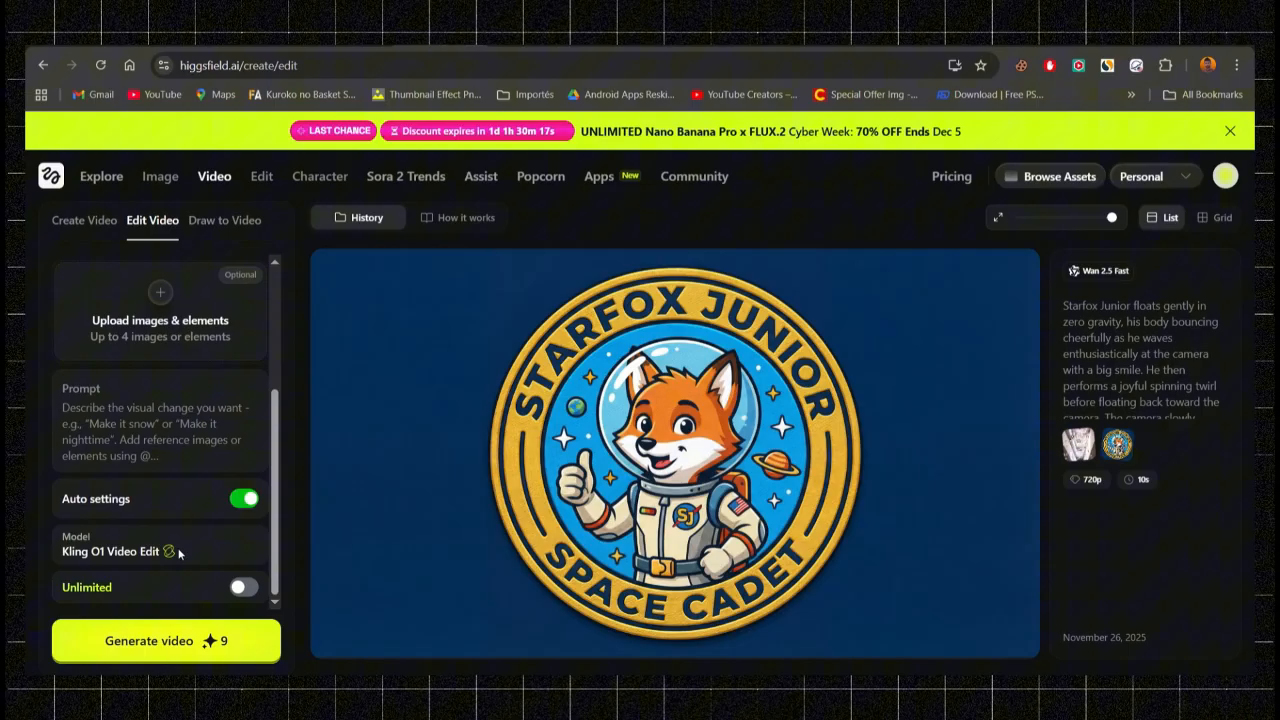
pyautogui.moveTo(266, 548)
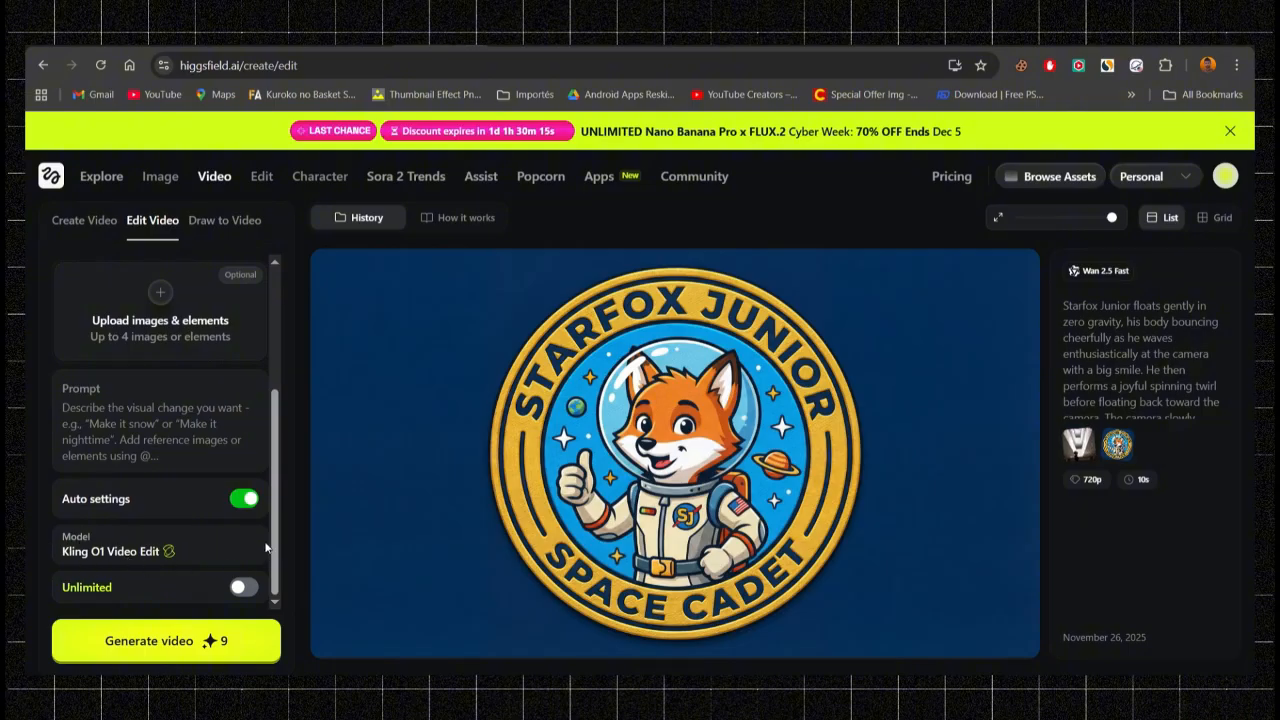
pyautogui.moveTo(296, 614)
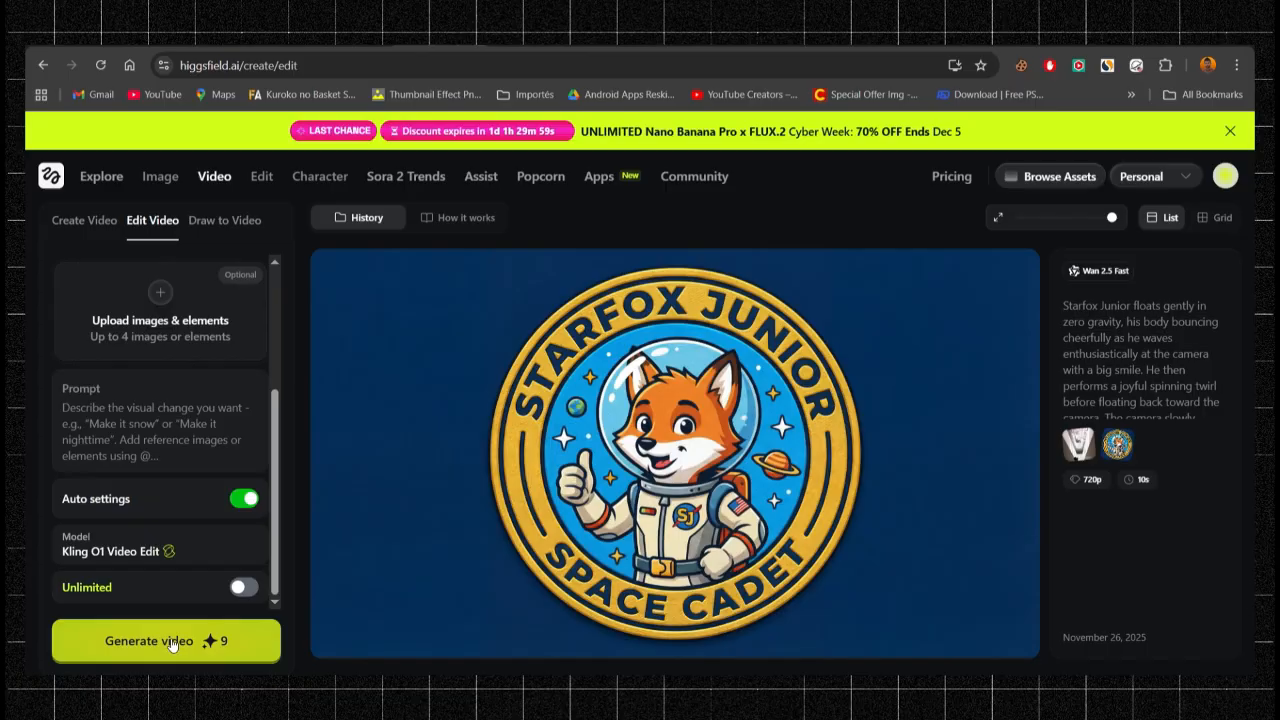
pyautogui.moveTo(1184, 104)
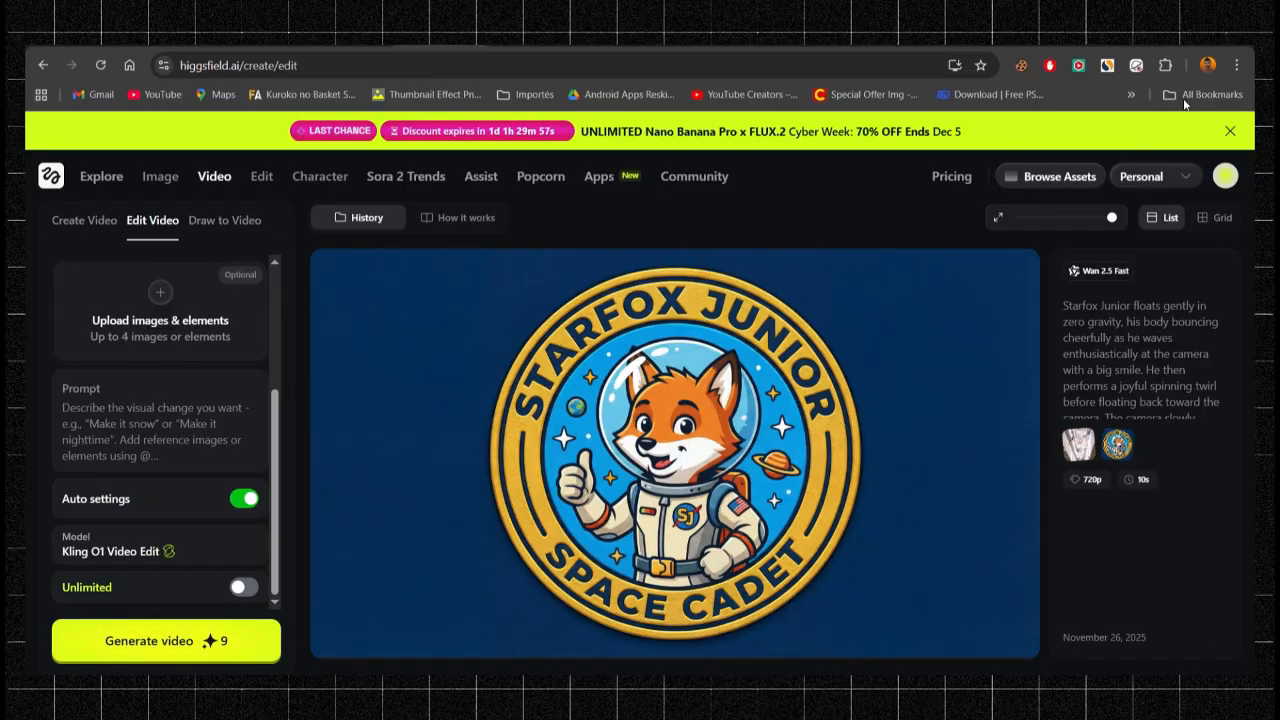
# Switch the preview area to the "How it works" overview of Kling O1 editing.
pyautogui.click(466, 216)
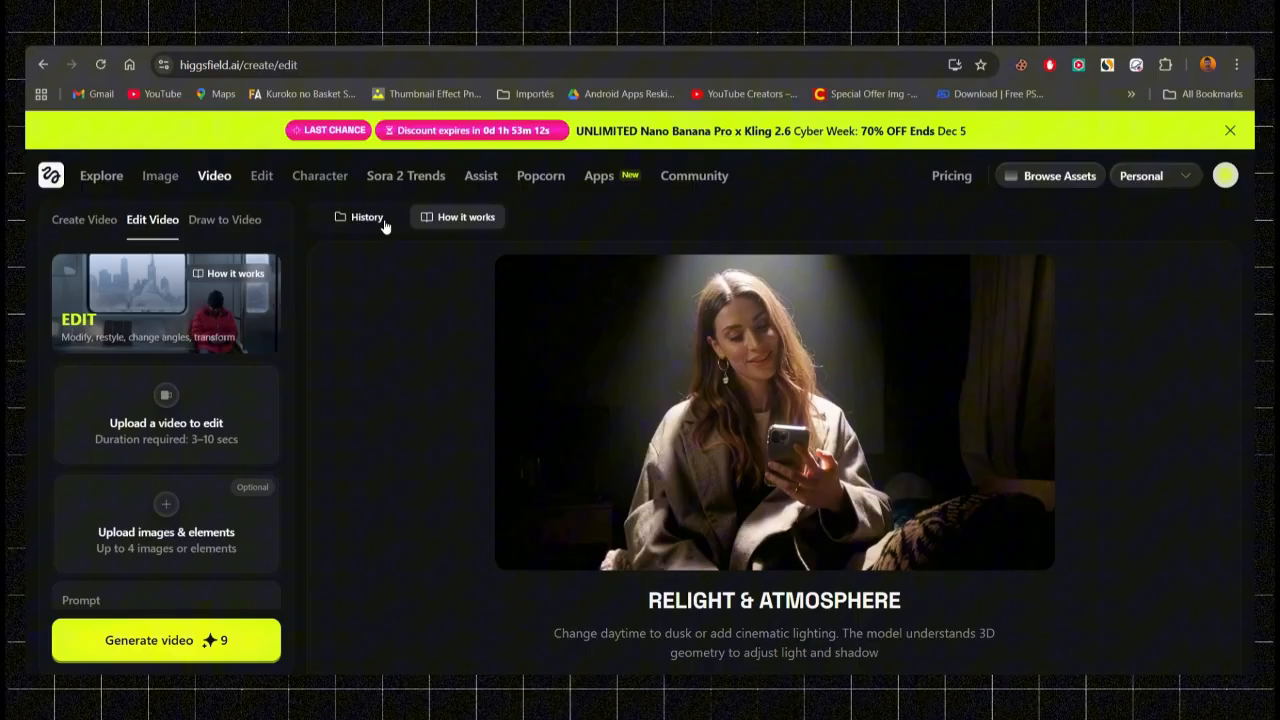
# Switch back to History and upload a clip into the Video 1 edit slot.
pyautogui.click(366, 216)
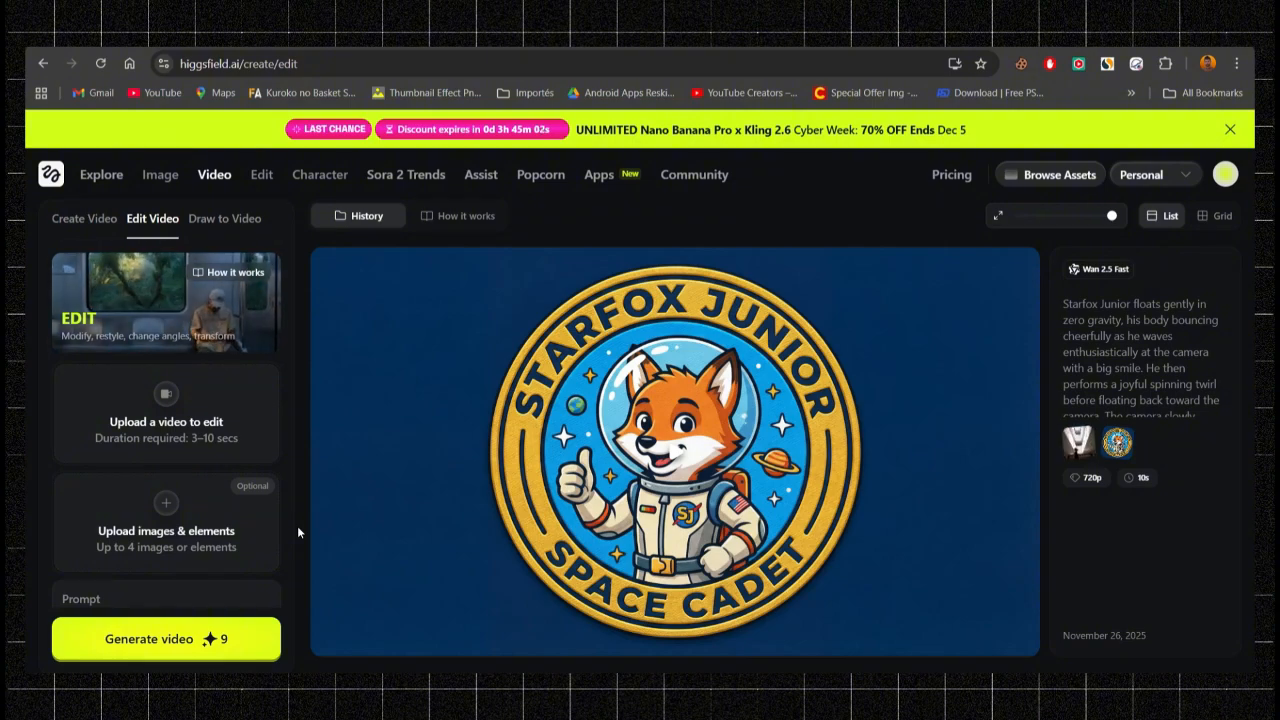
pyautogui.click(166, 410)
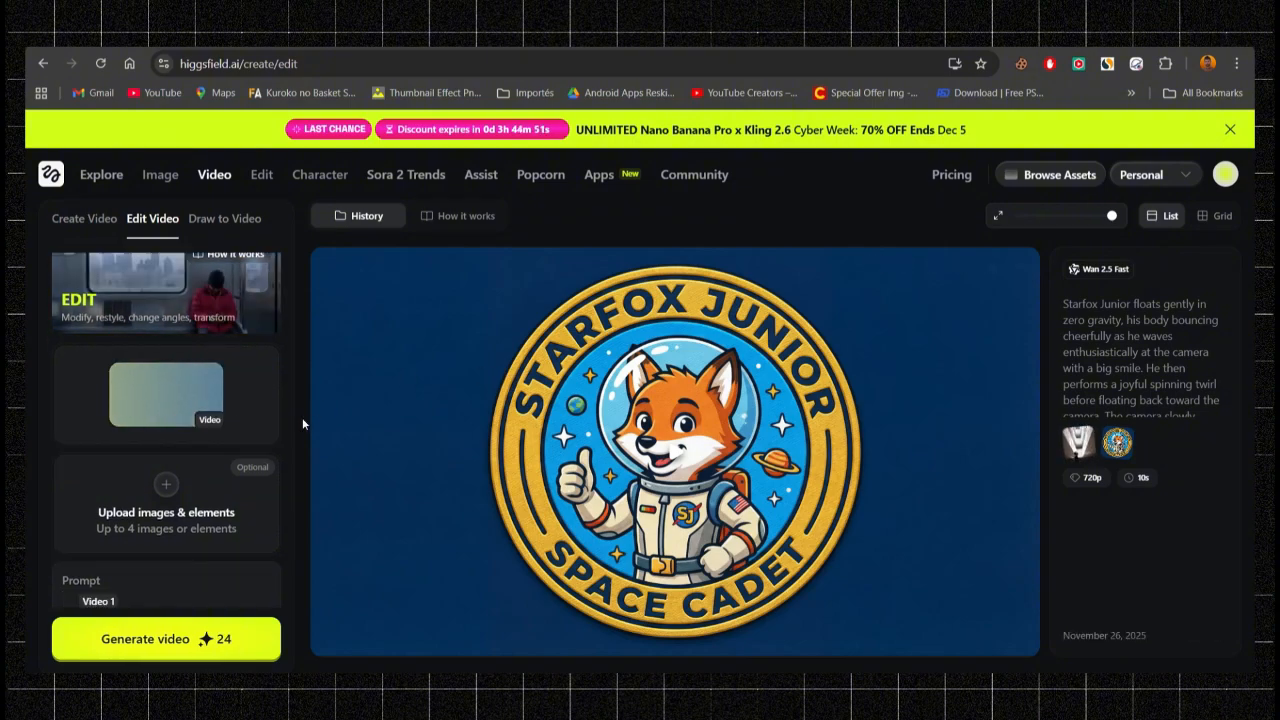
# Scroll History to the neon rainy-street result and load the man-with-chicken clip as Video 1.
pyautogui.scroll(-3)
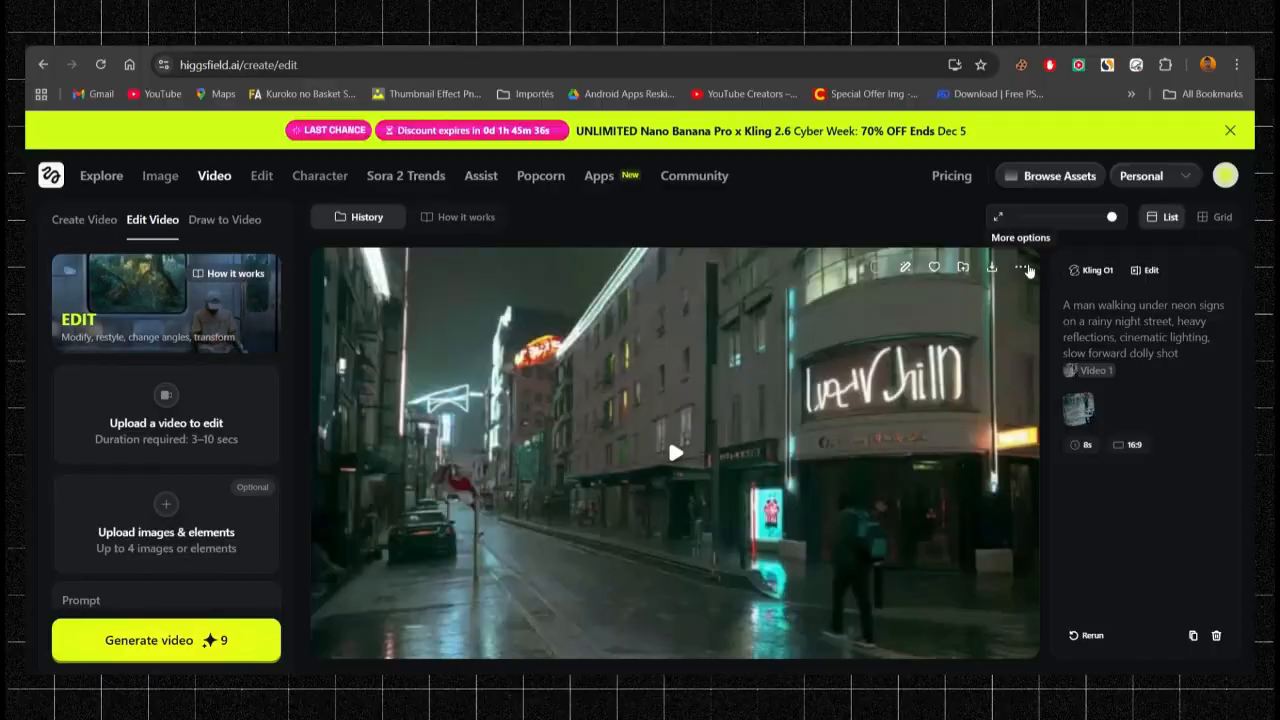
pyautogui.click(1024, 268)
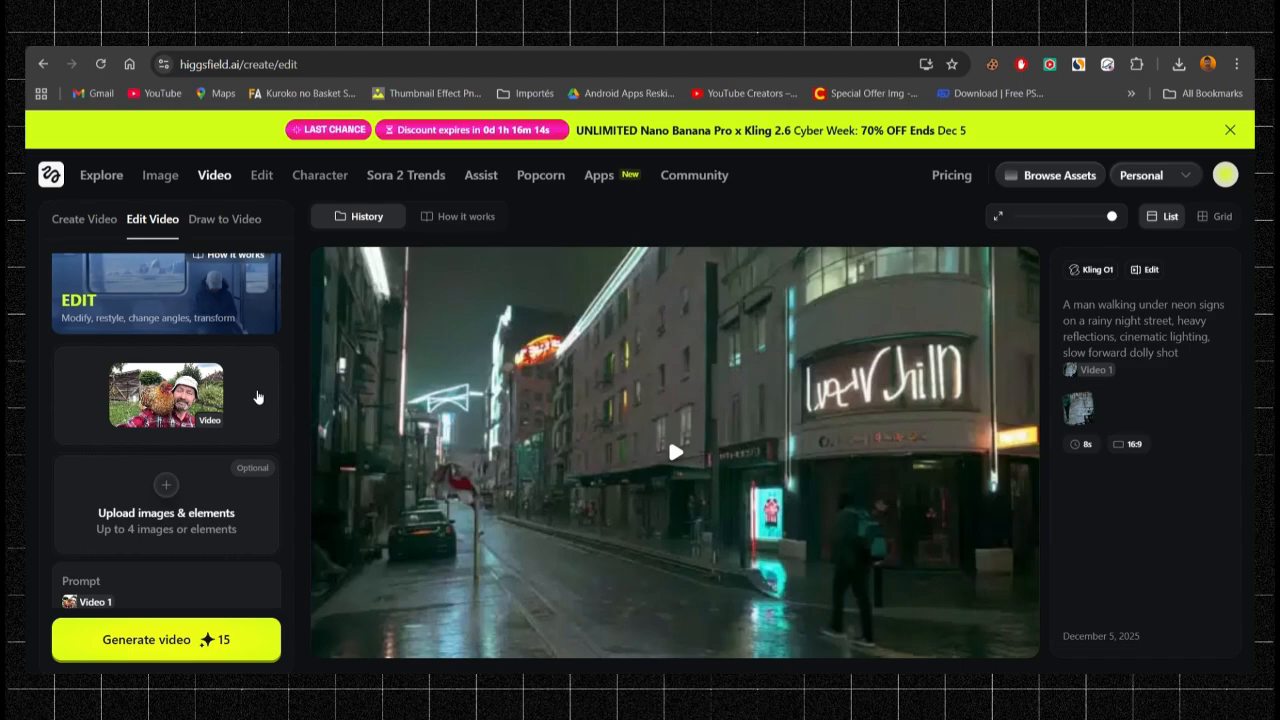
# Add reference elements for the rainy night street edit at 8s, 16:9.
pyautogui.click(166, 486)
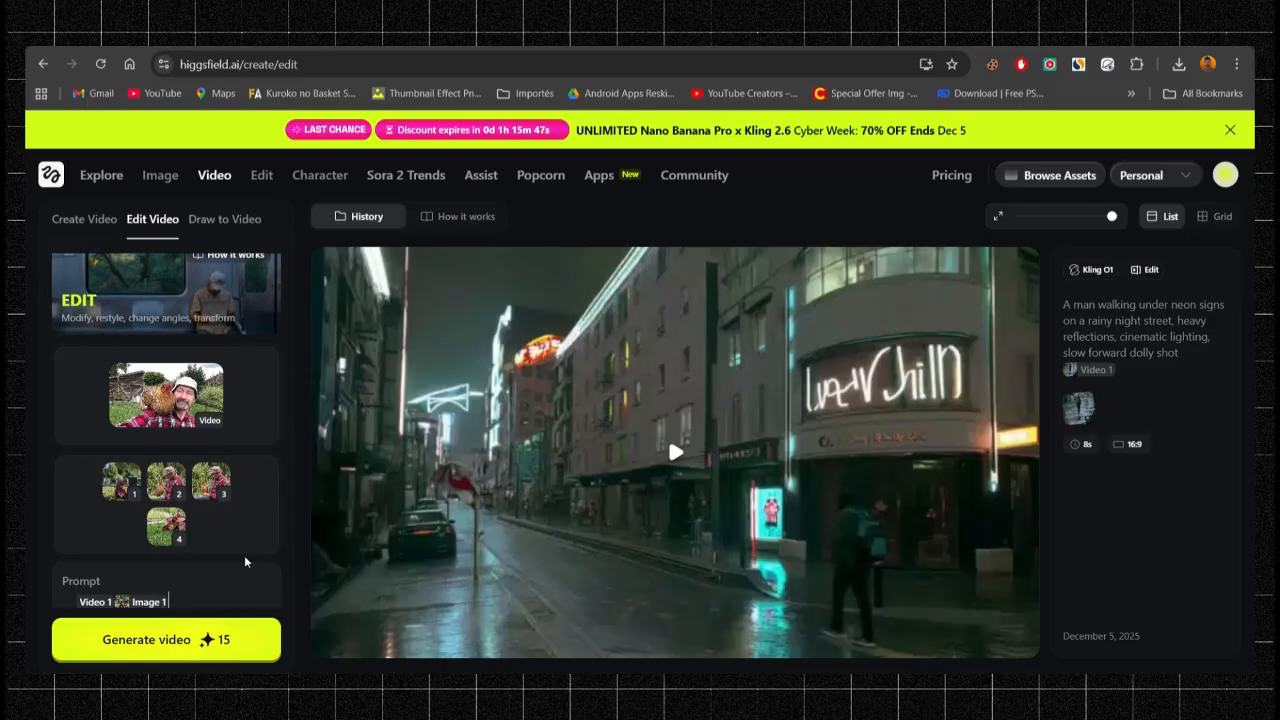
pyautogui.scroll(-3)
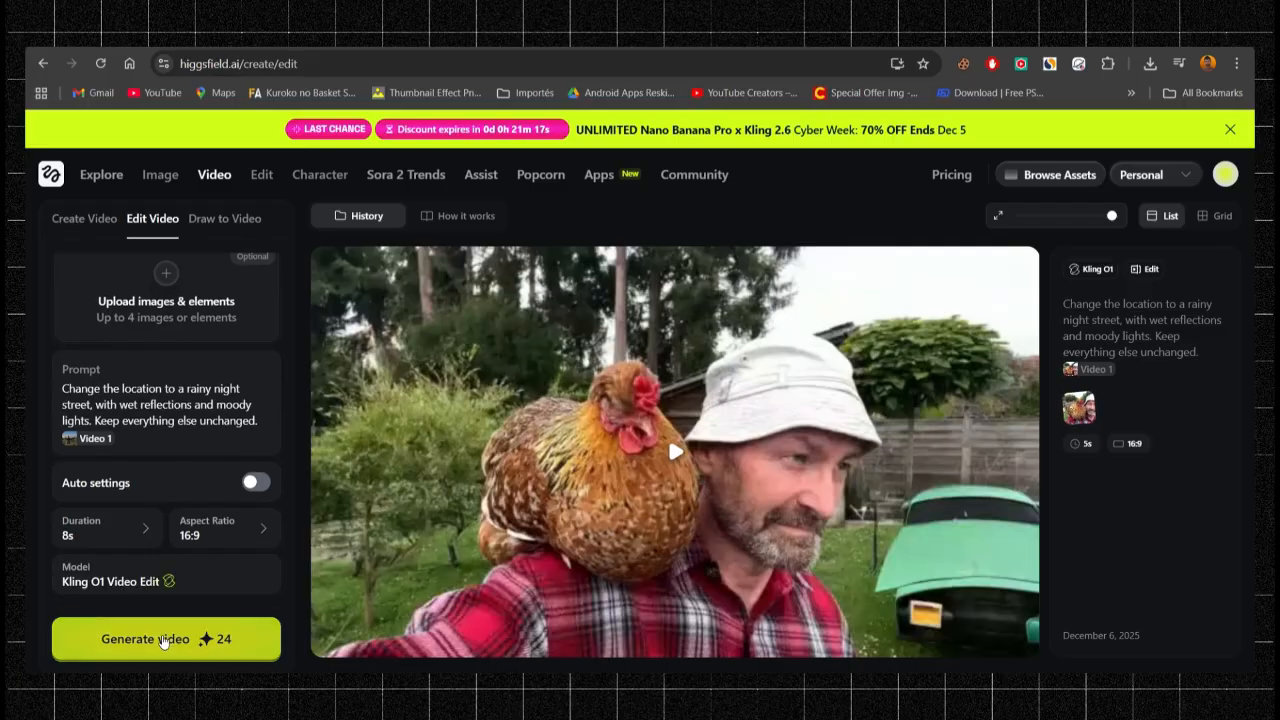
# Generate the rainy street edit, then generate the Natsu and Gray character edit at 7 seconds.
pyautogui.click(166, 640)
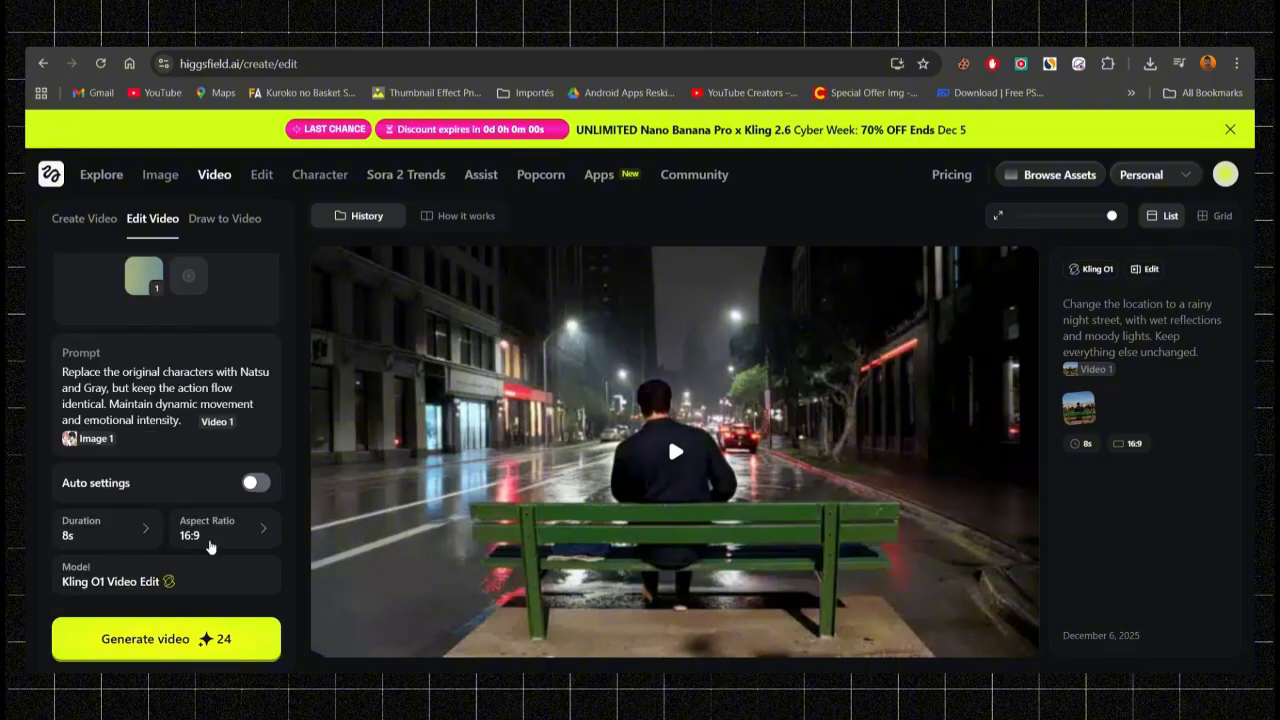
pyautogui.click(80, 528)
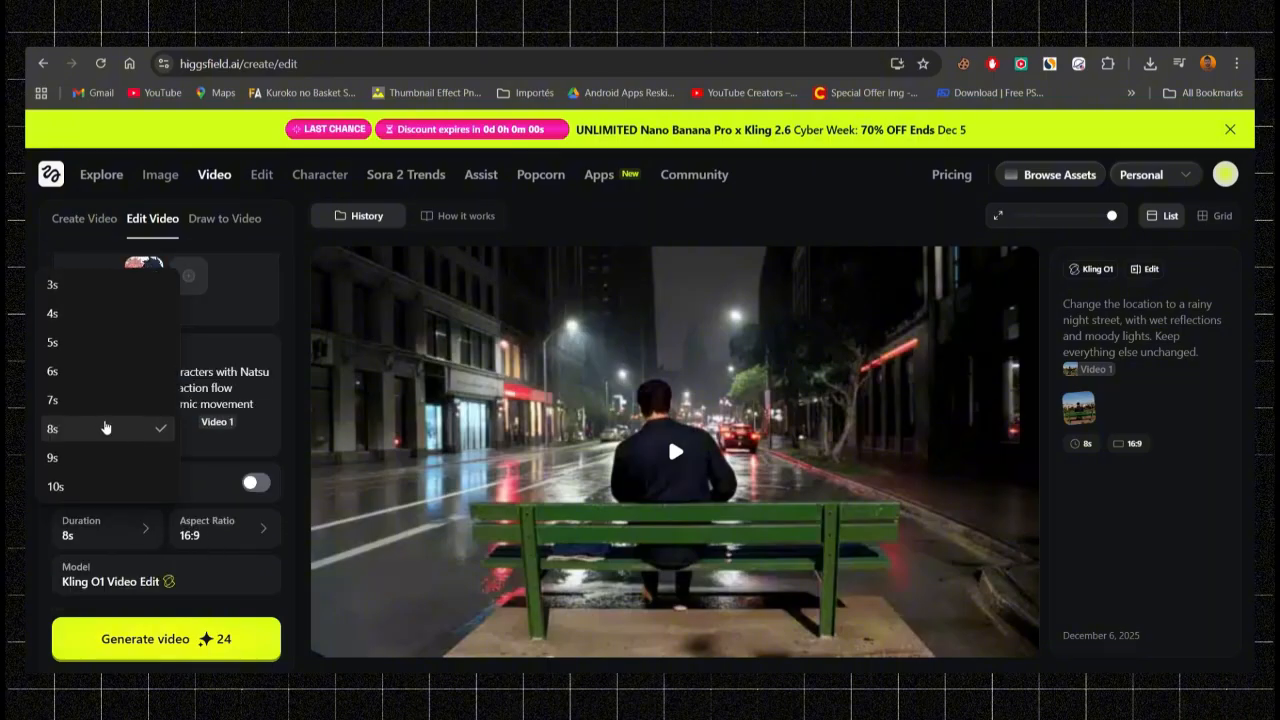
pyautogui.click(52, 400)
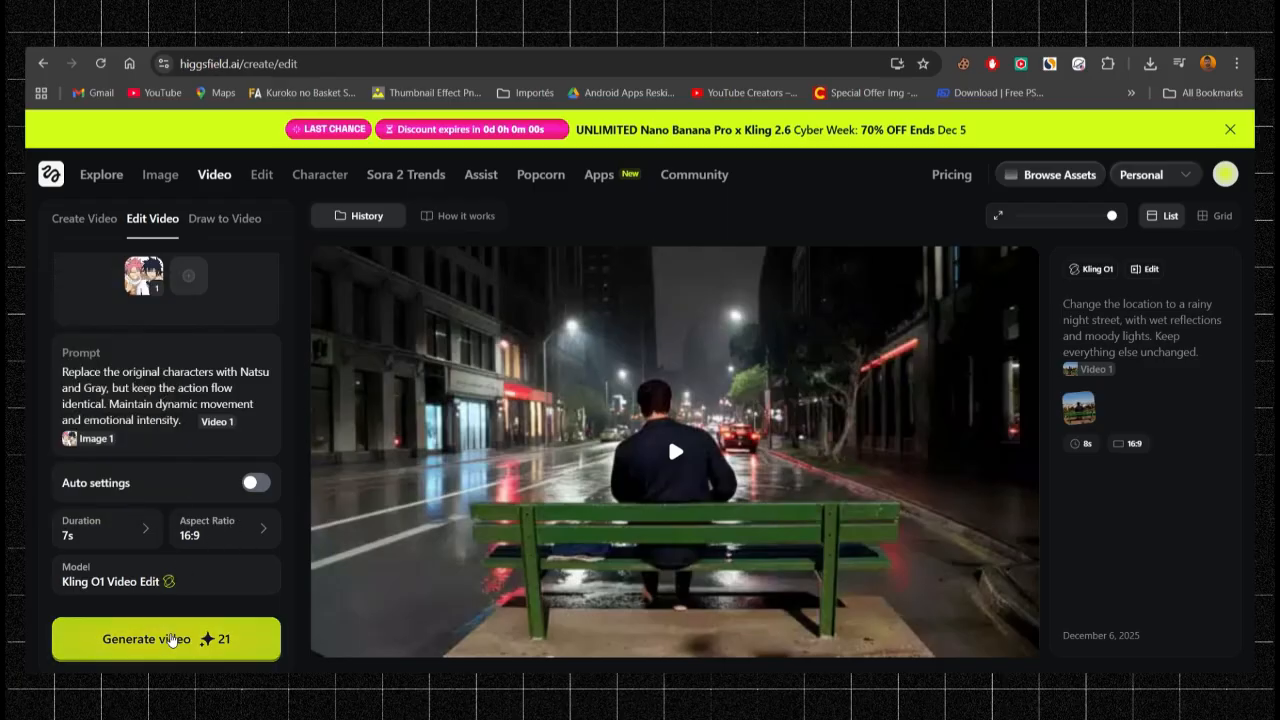
pyautogui.click(166, 640)
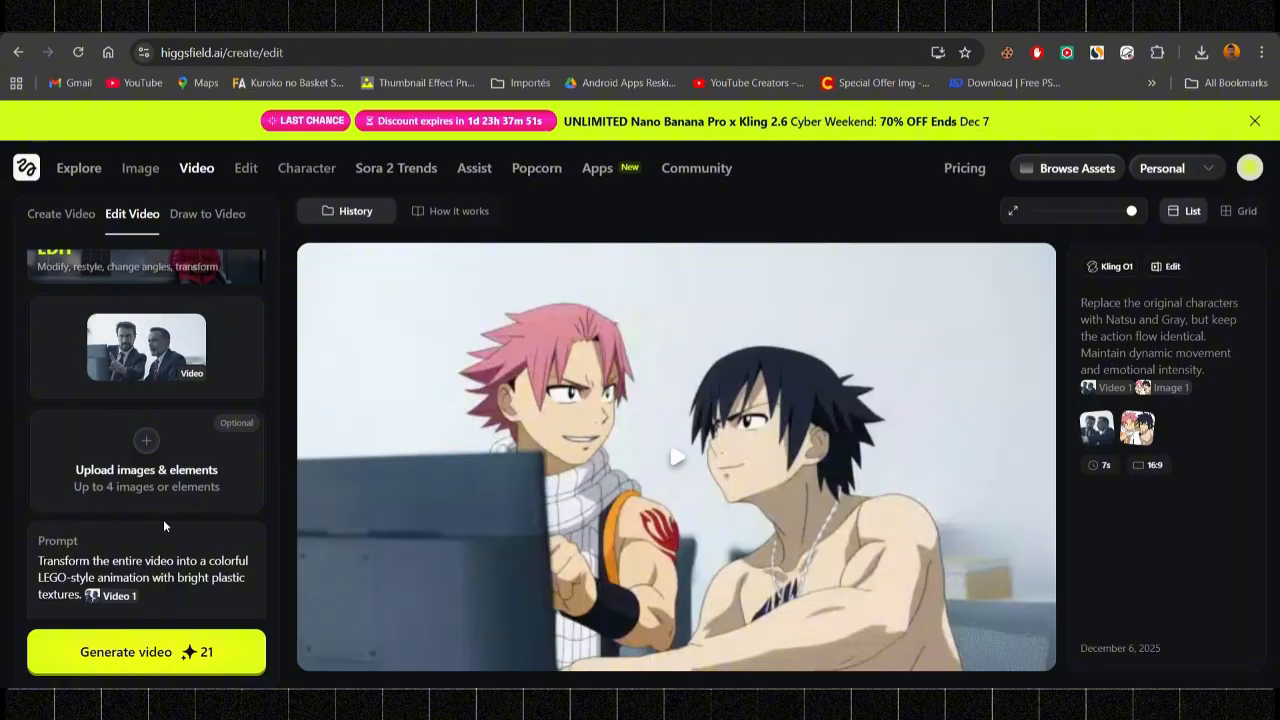
pyautogui.scroll(-3)
pyautogui.write('Change the background to a modern city with glass buildings.')
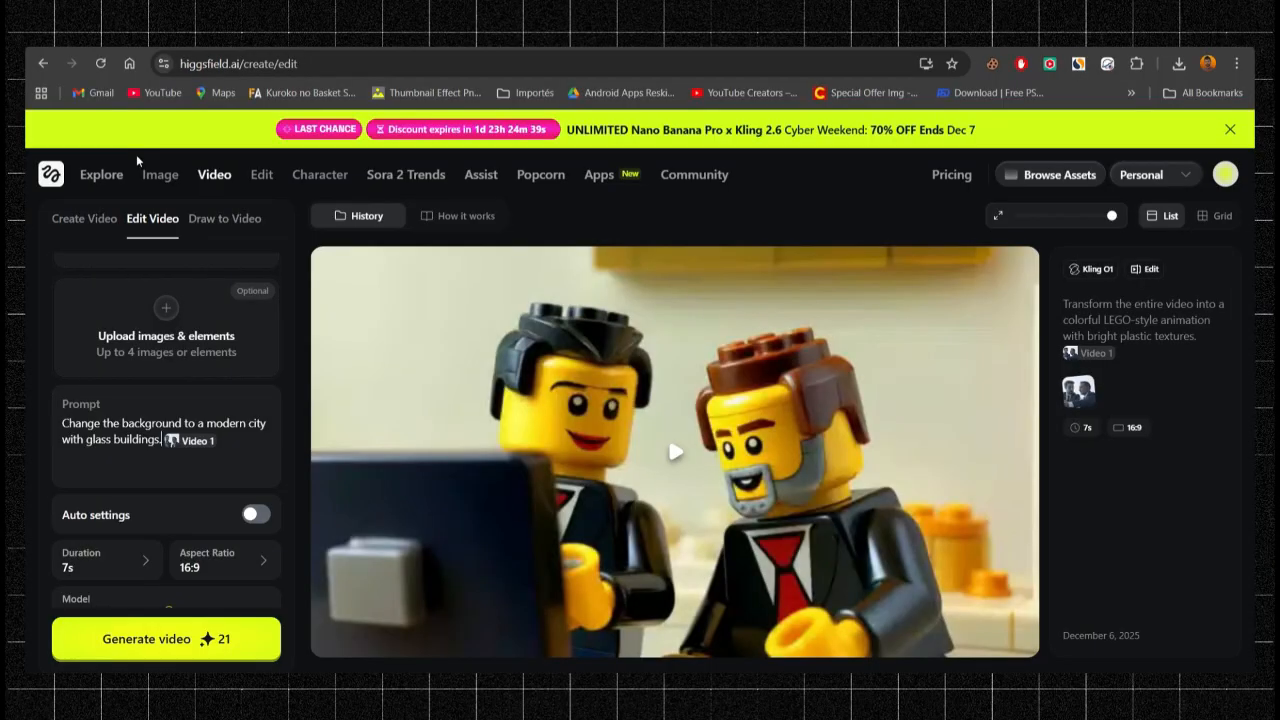
# Move through History to the black-and-white comic-style office edit.
pyautogui.click(160, 174)
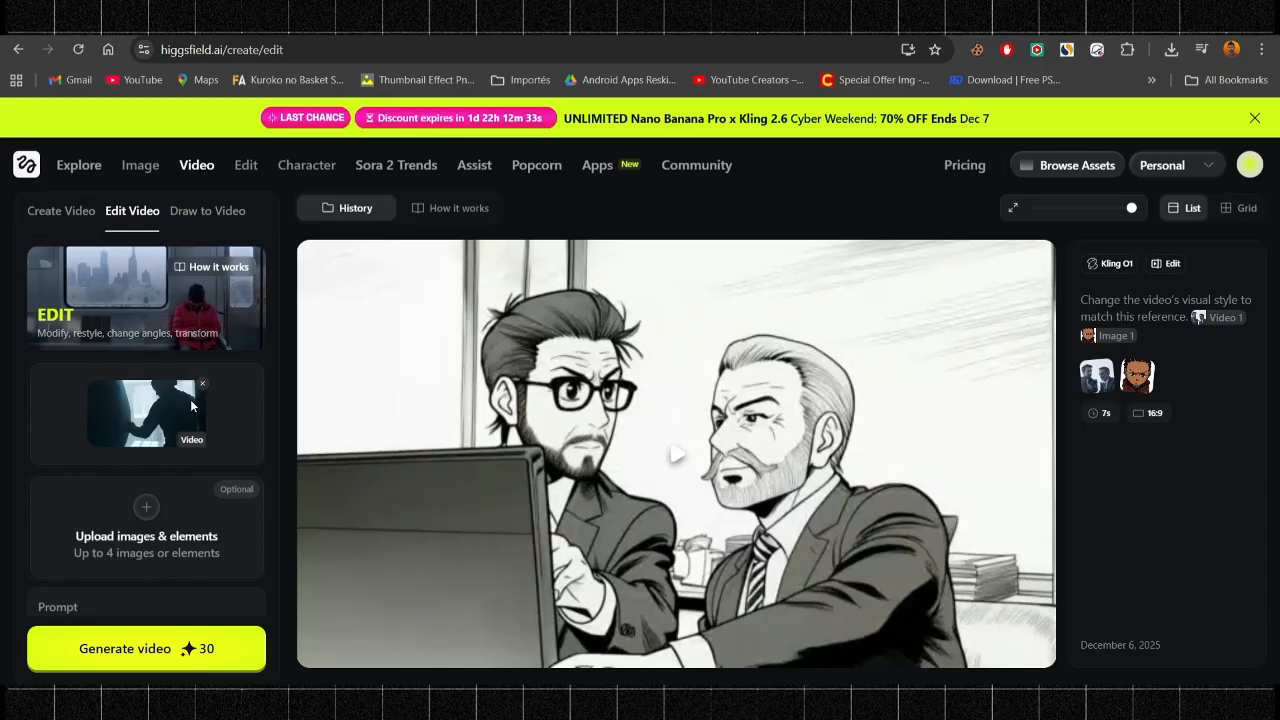
# Enter the prompt "Remove all the people around him." before heading to the Kling O1 intro page.
pyautogui.scroll(-3)
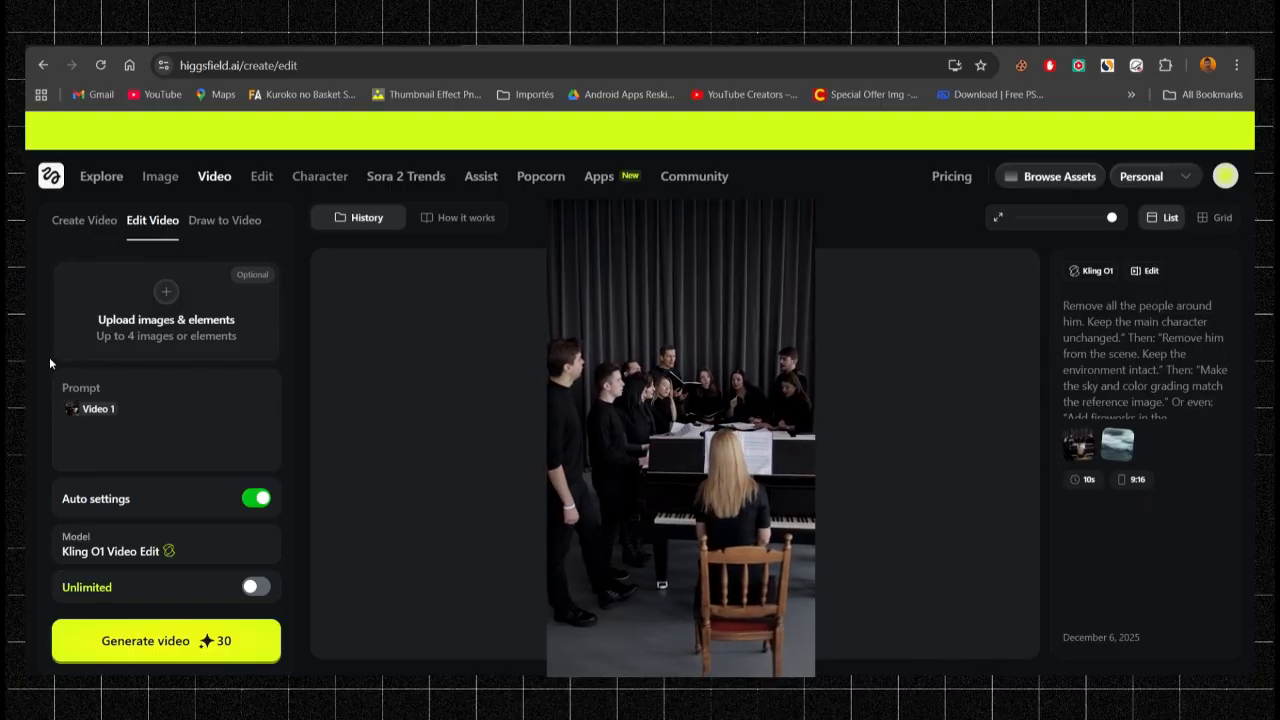
pyautogui.write('Remove all the people around him.')
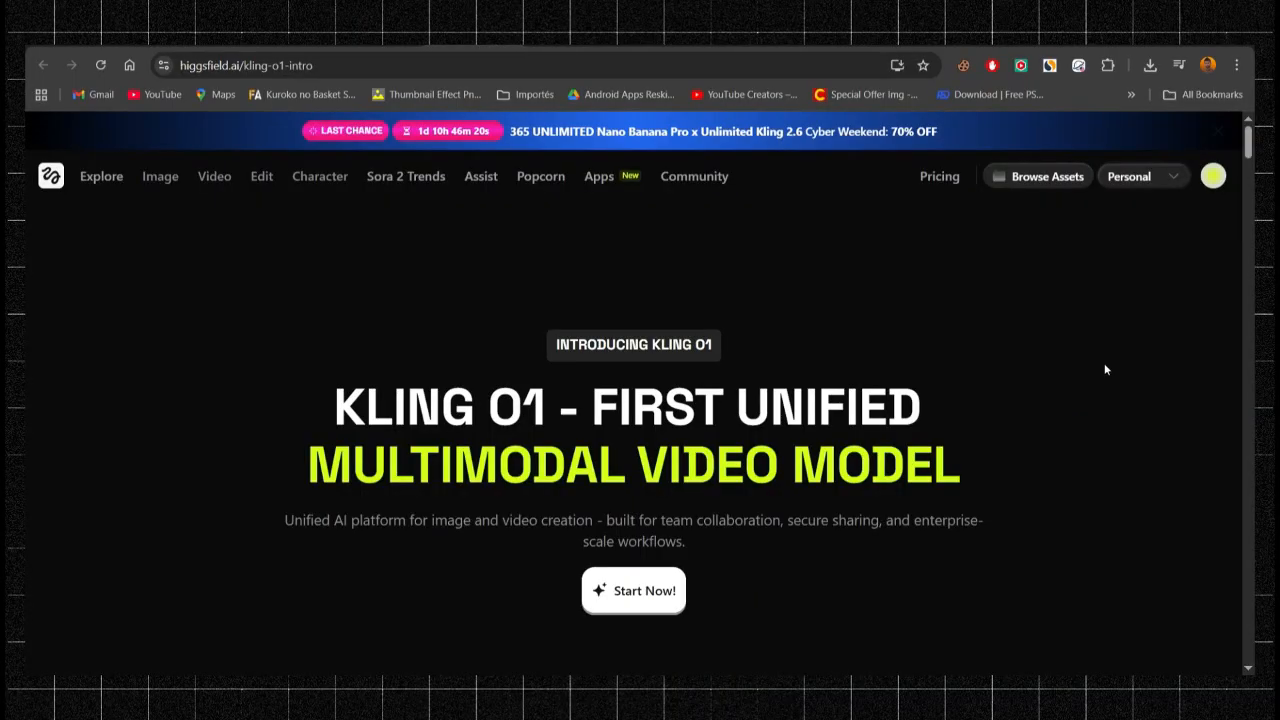
pyautogui.scroll(-3)
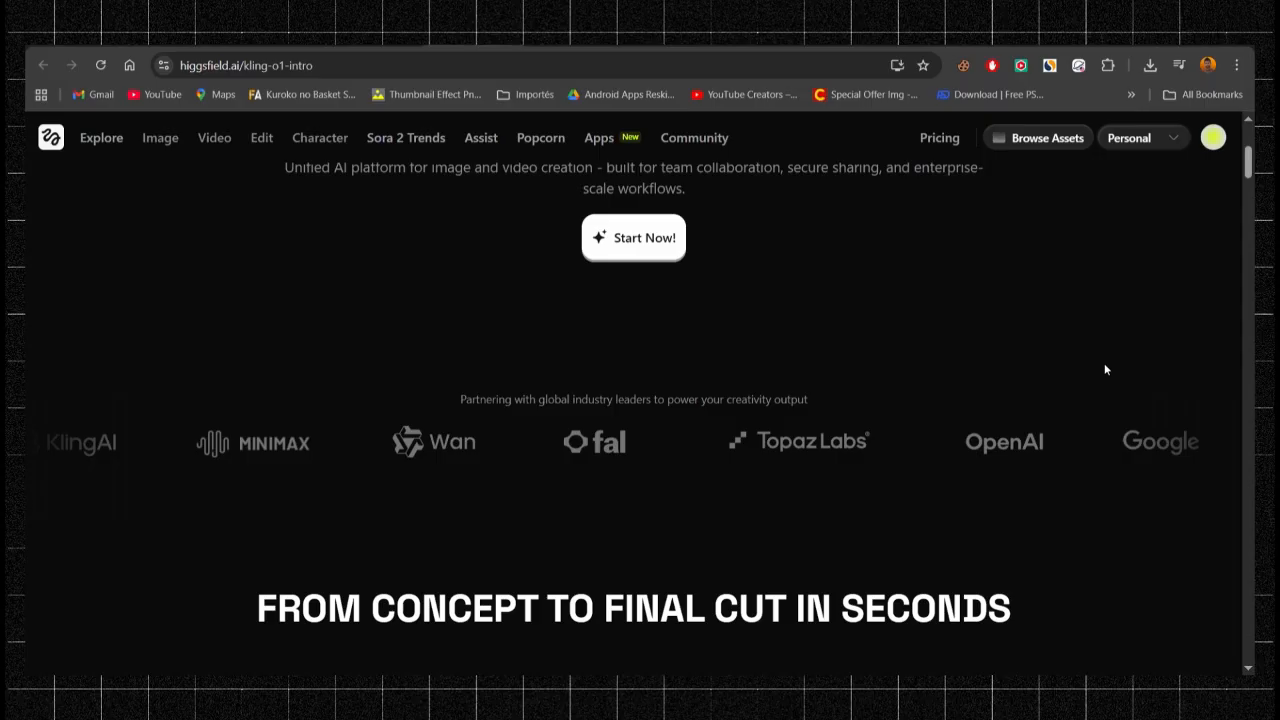
pyautogui.scroll(-3)
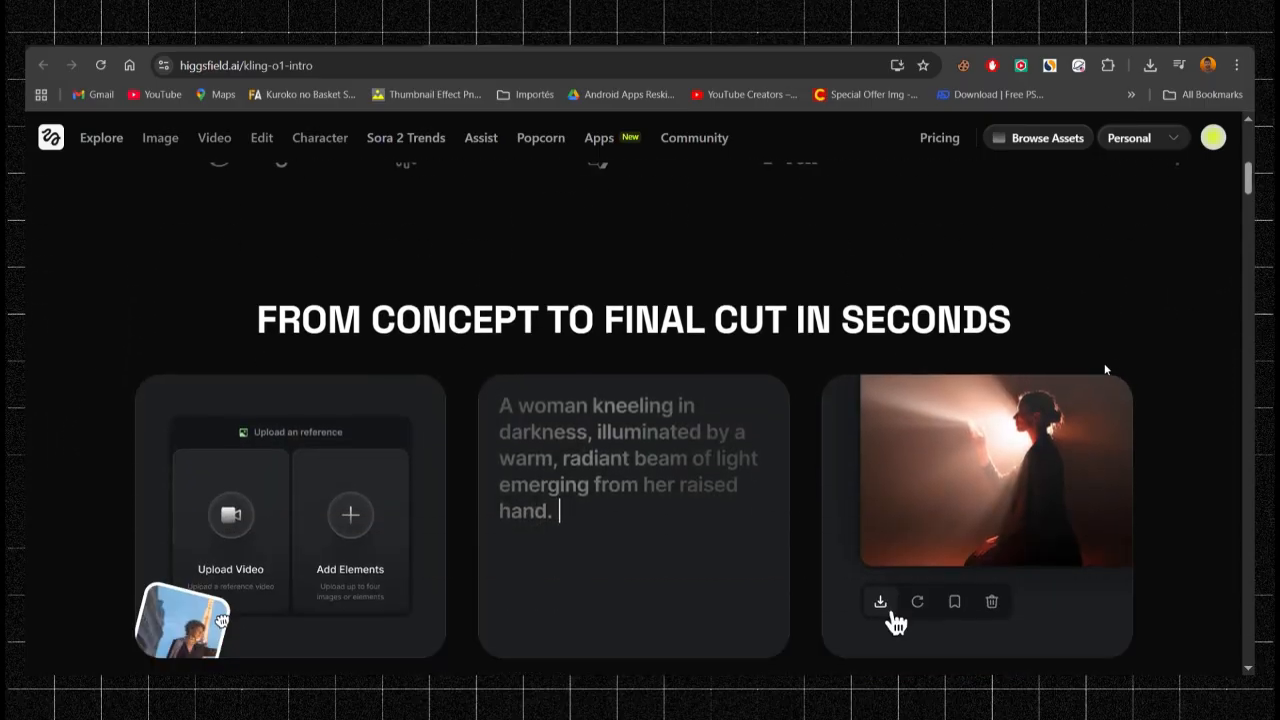
pyautogui.scroll(-3)
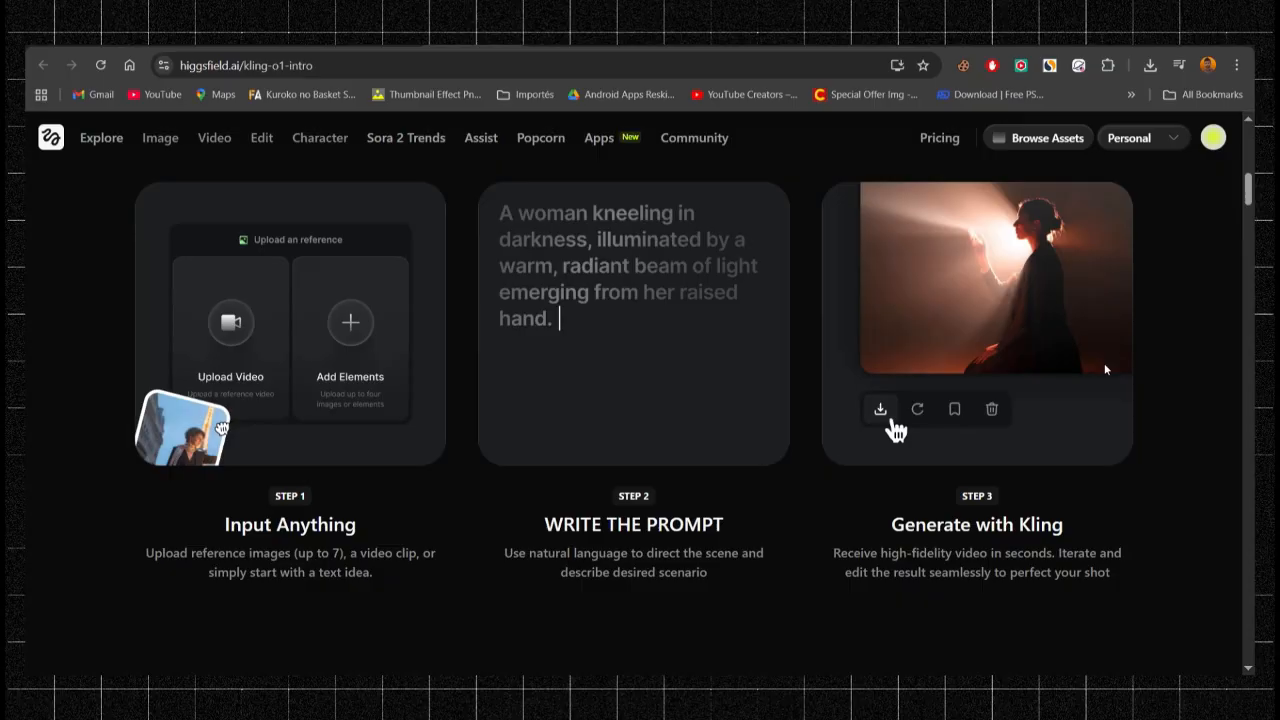
pyautogui.scroll(-3)
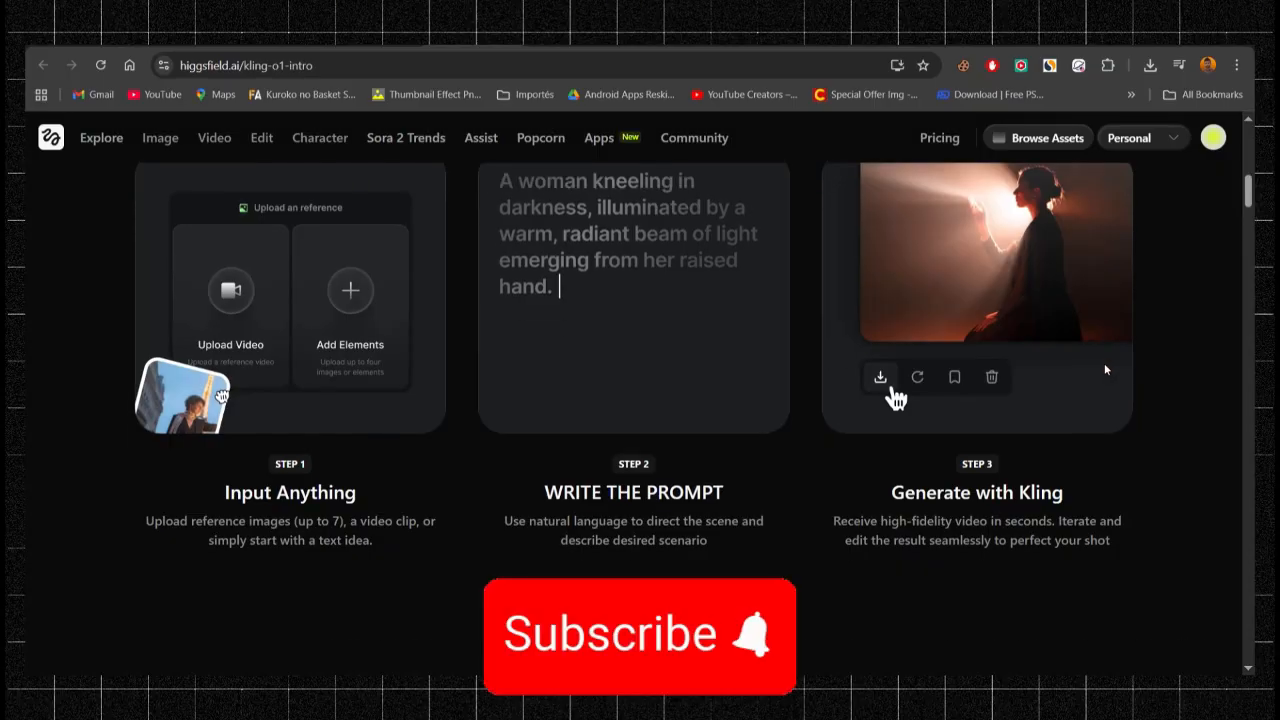
pyautogui.scroll(-3)
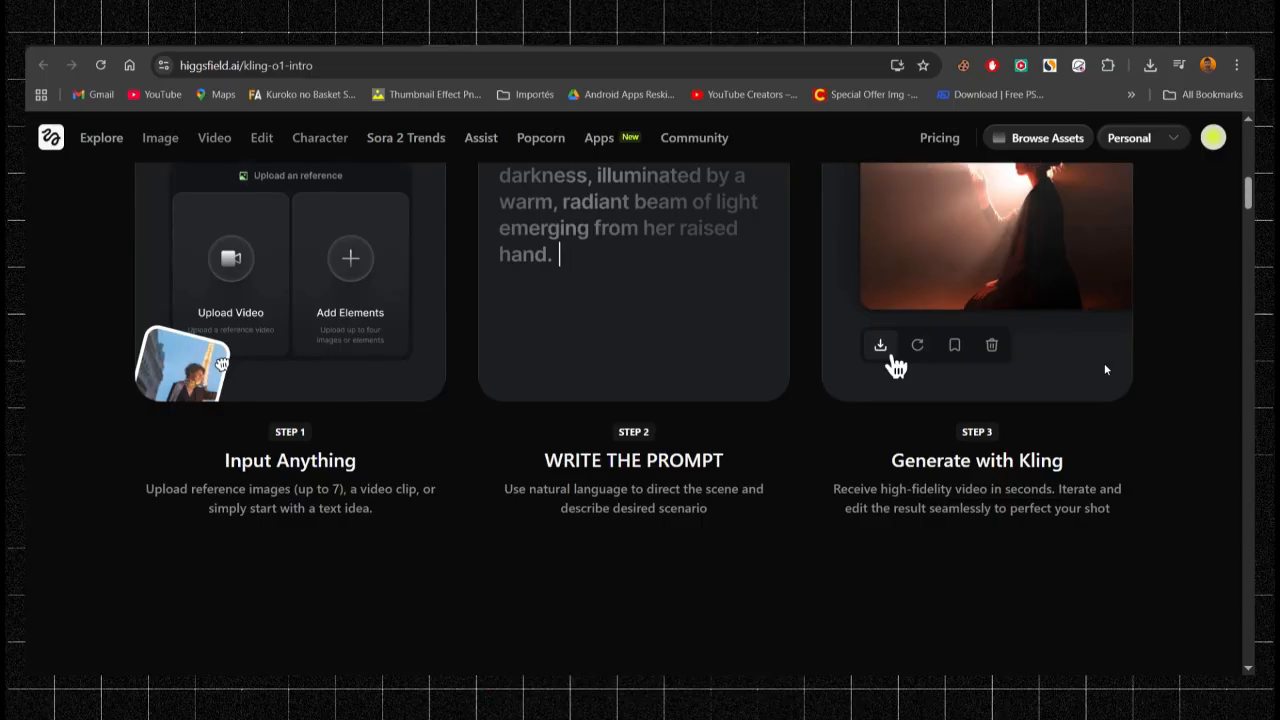
pyautogui.scroll(-3)
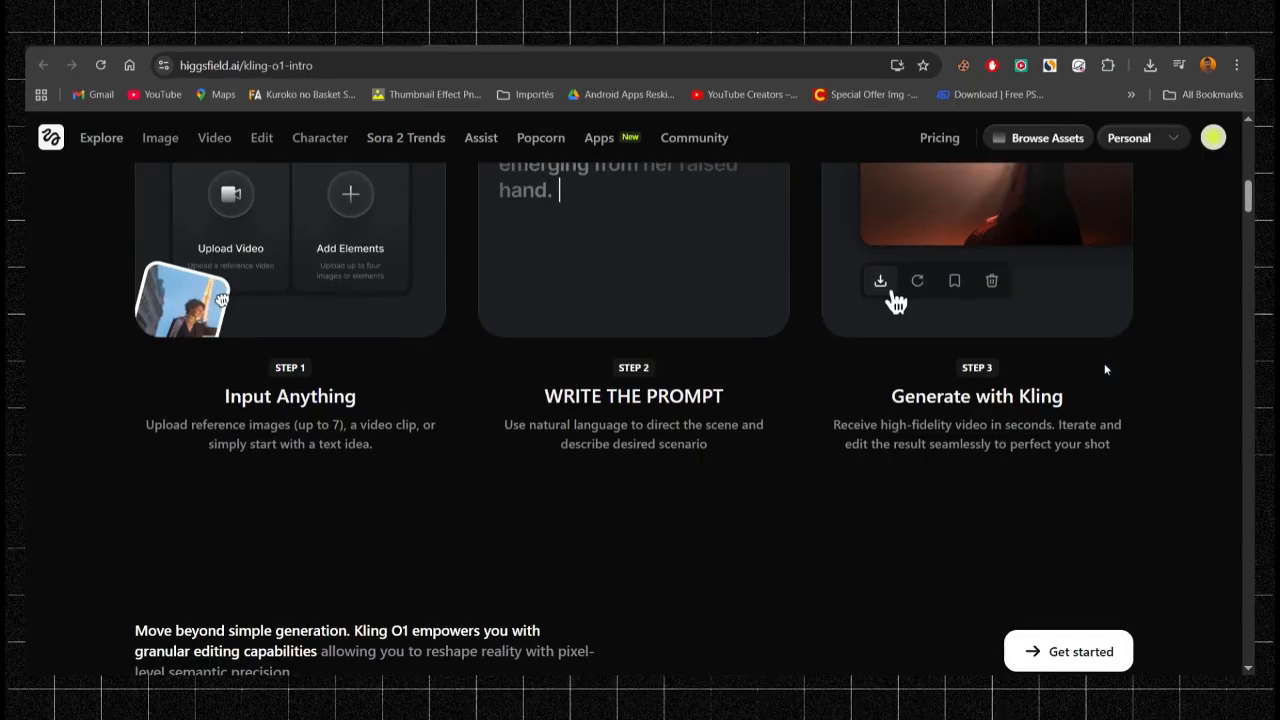